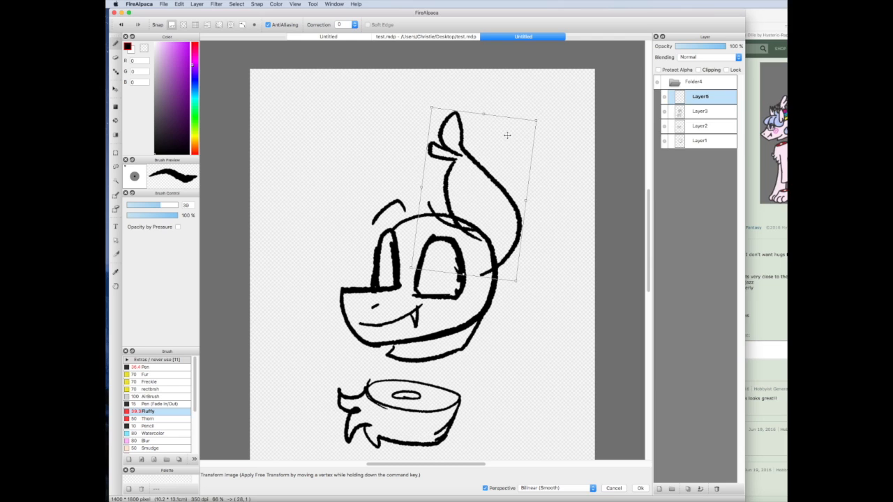
Step: Ink the horns, flower crown and curly hair in black on a new layer
click(638, 488)
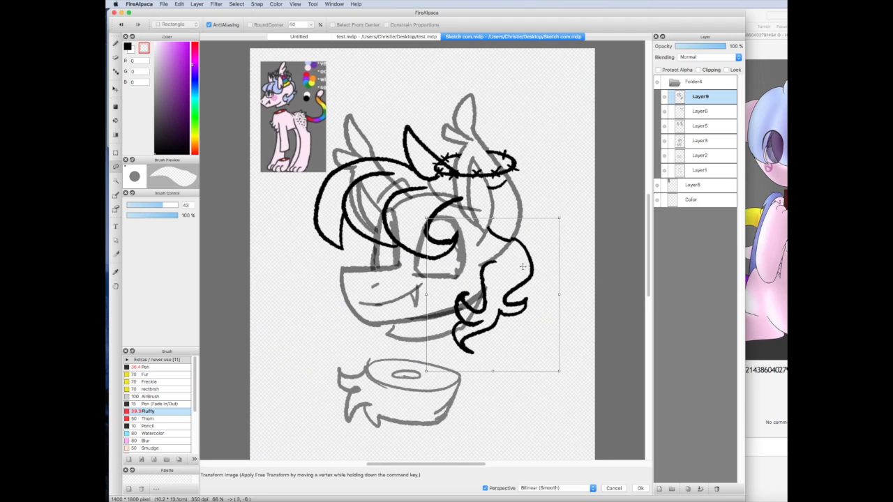
Step: Paint flat pink skin and blue hair on the Color layer beneath the lineart
click(639, 488)
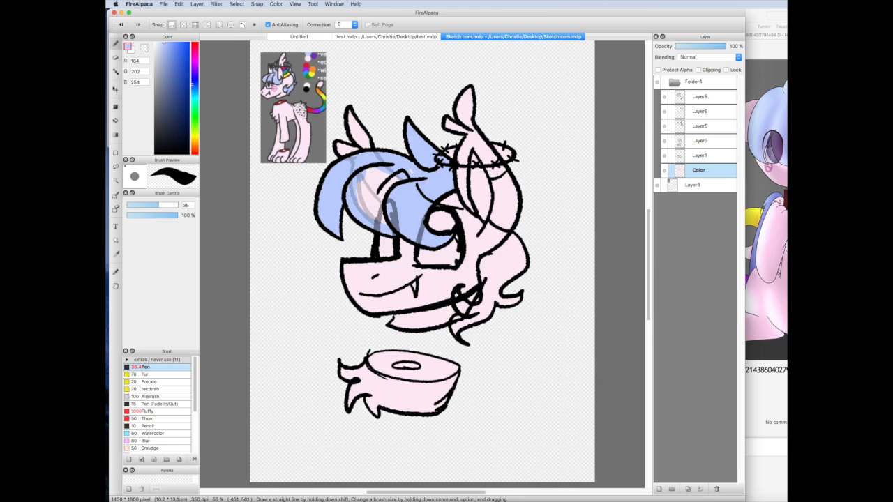
click(700, 139)
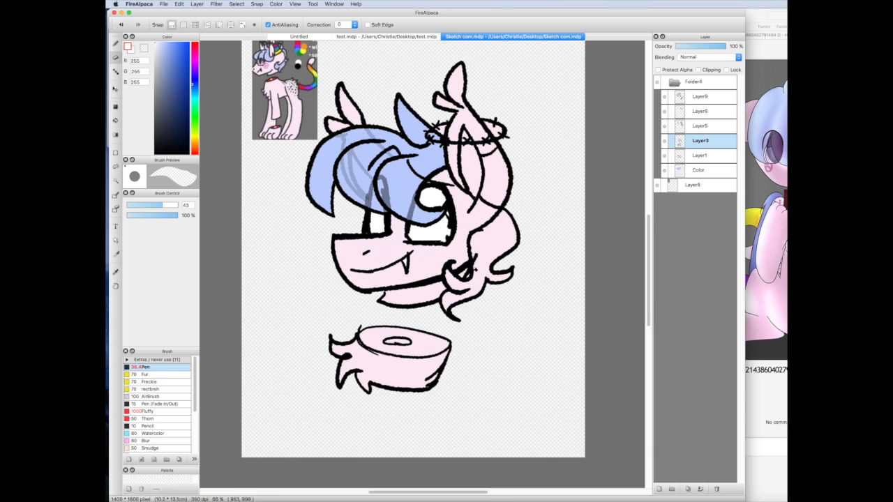